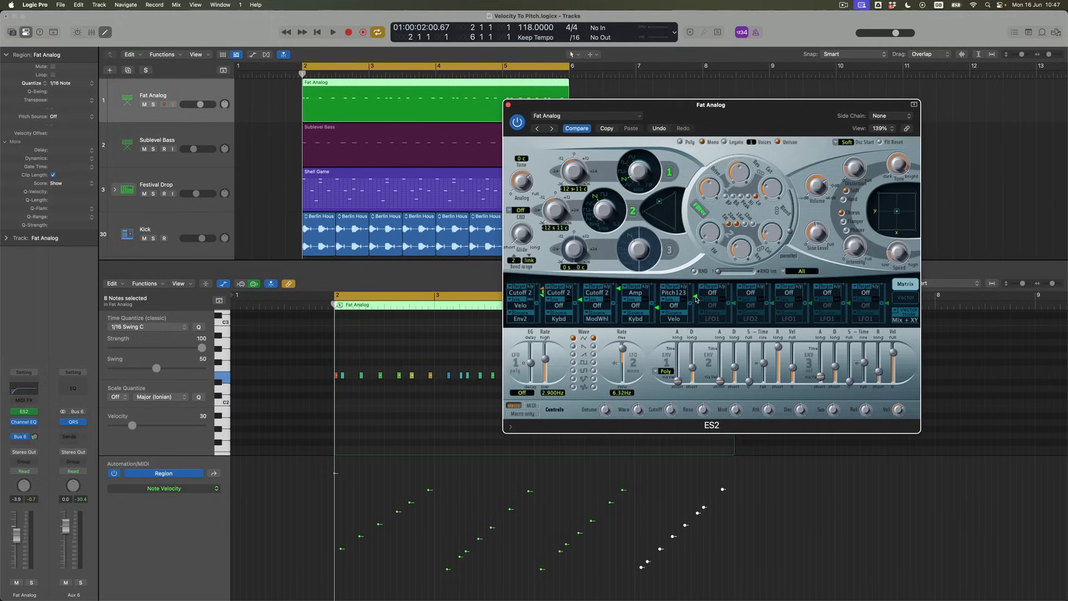
mouse_move(694, 295)
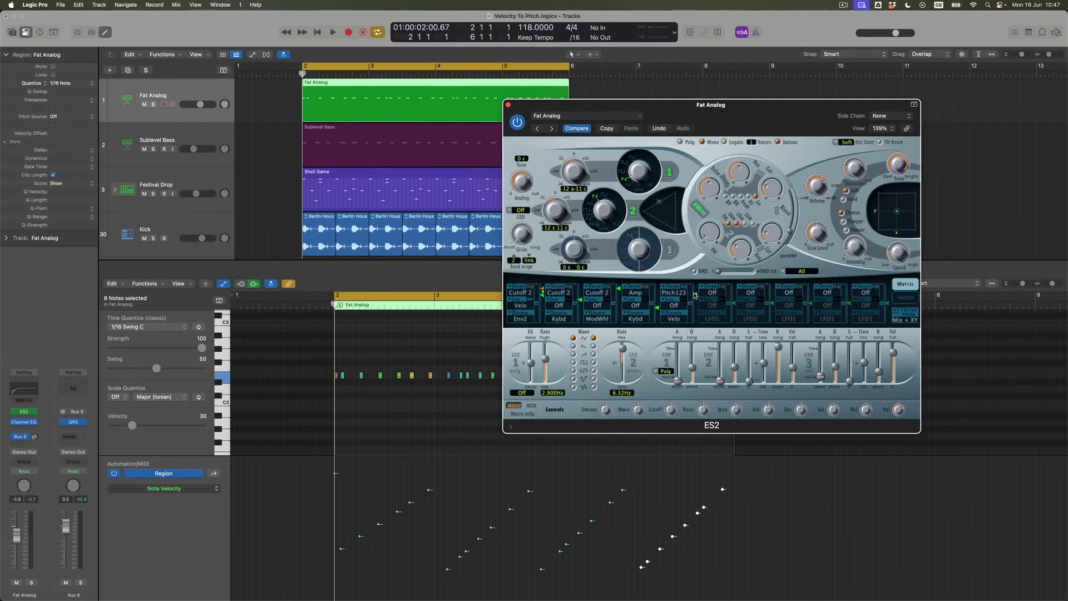